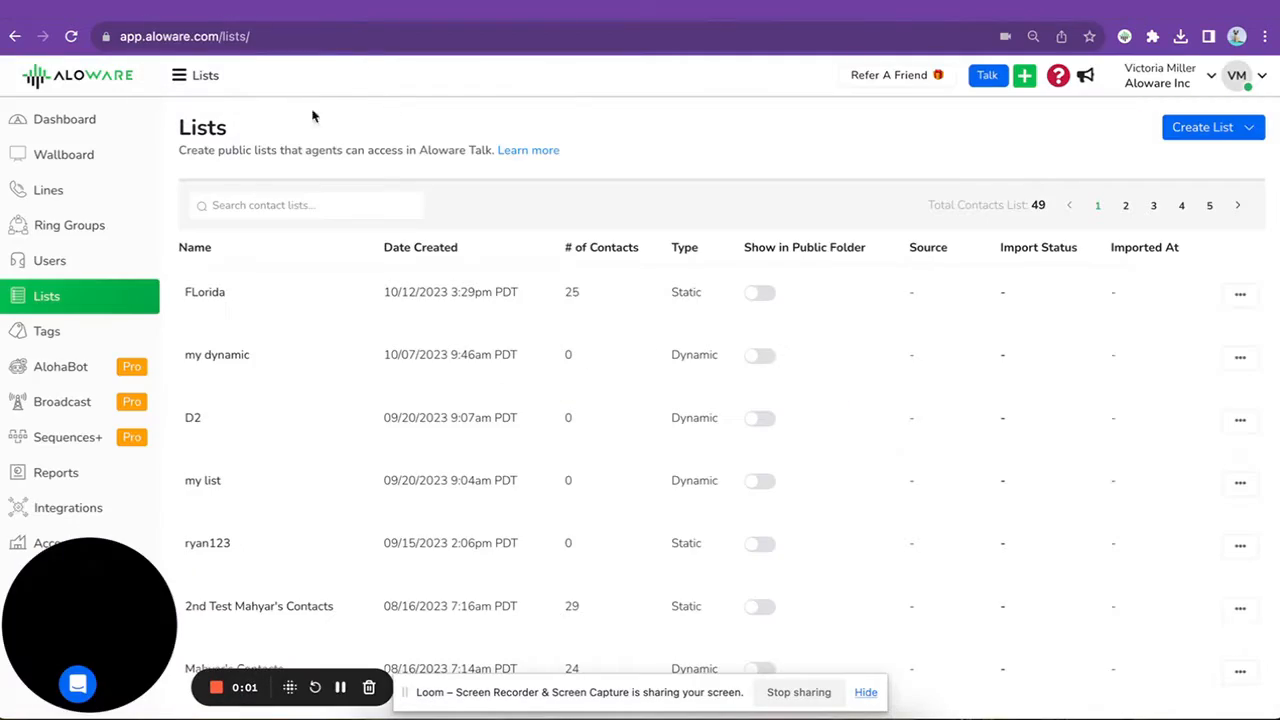
- Visit the Dashboard, then return to the contact Lists page in the sidebar
left_click(64, 119)
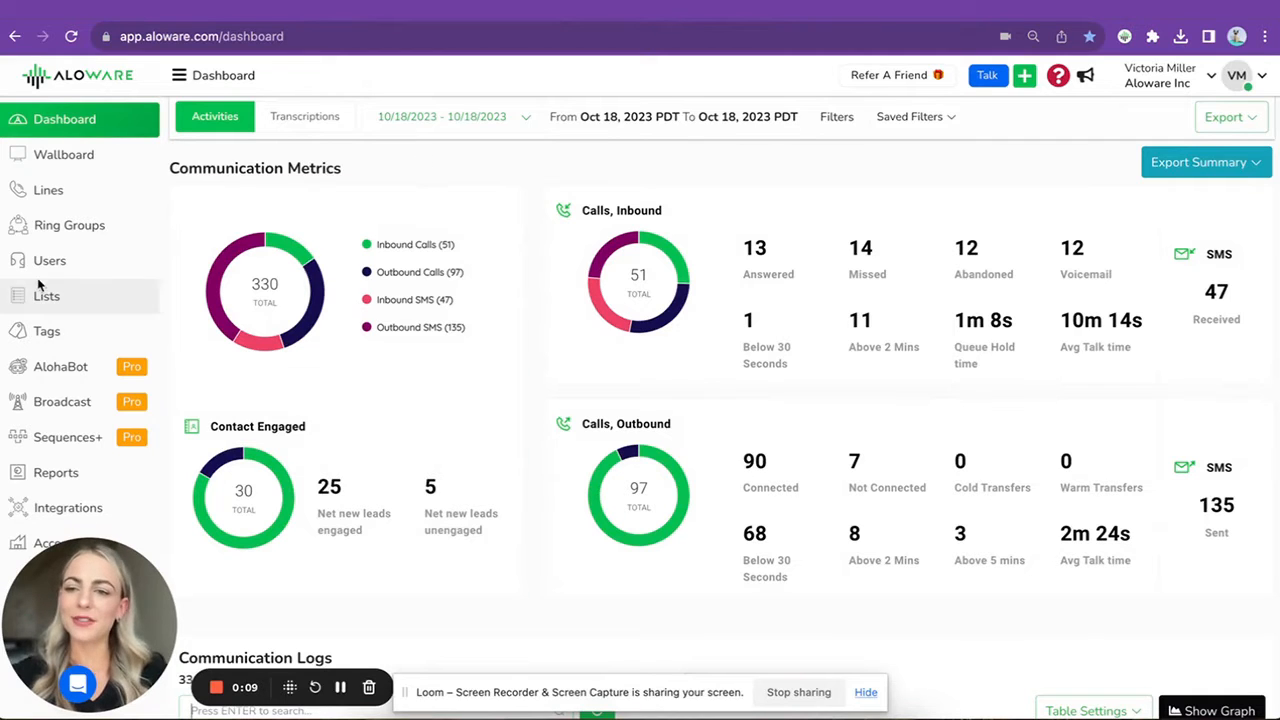
left_click(46, 295)
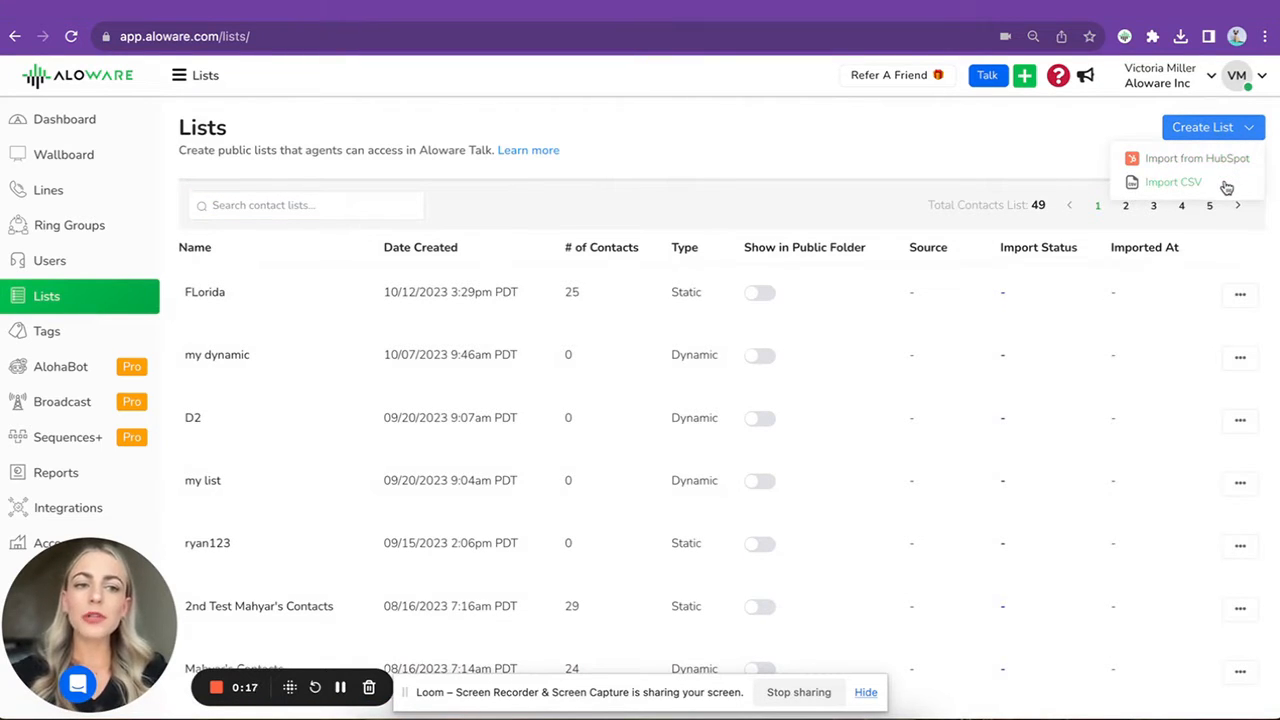
mouse_move(1223, 160)
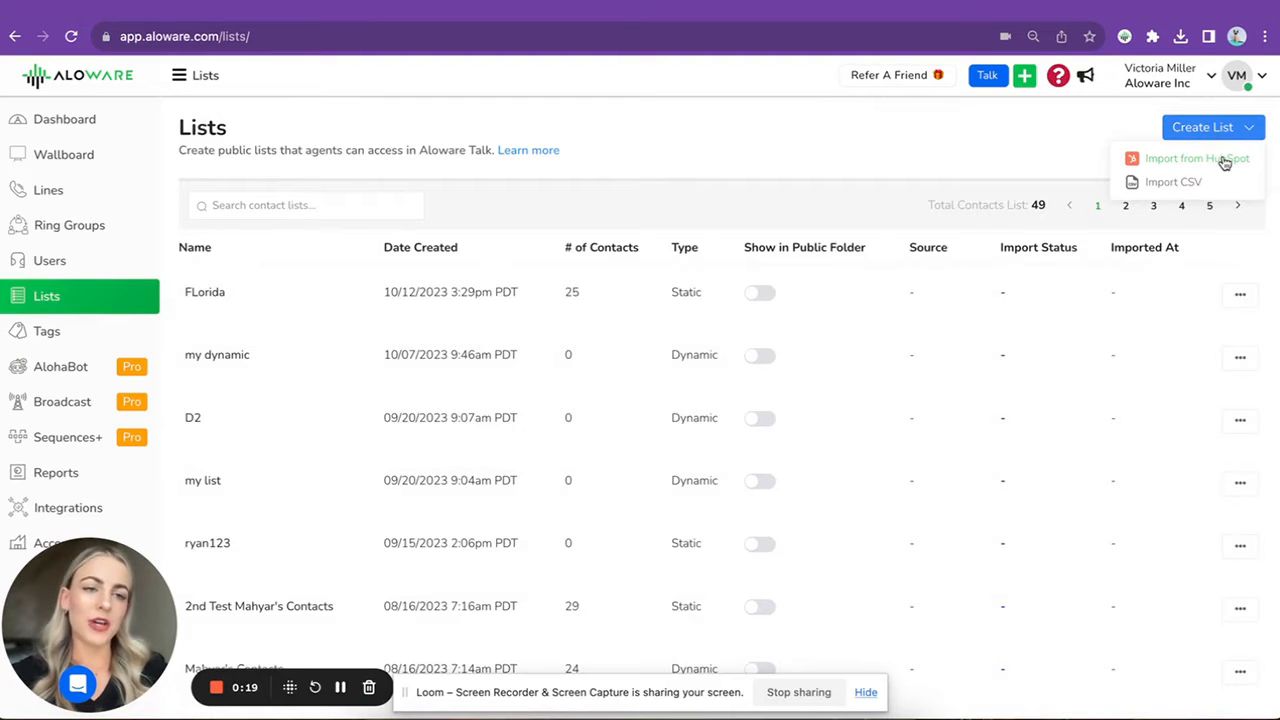
left_click(1172, 158)
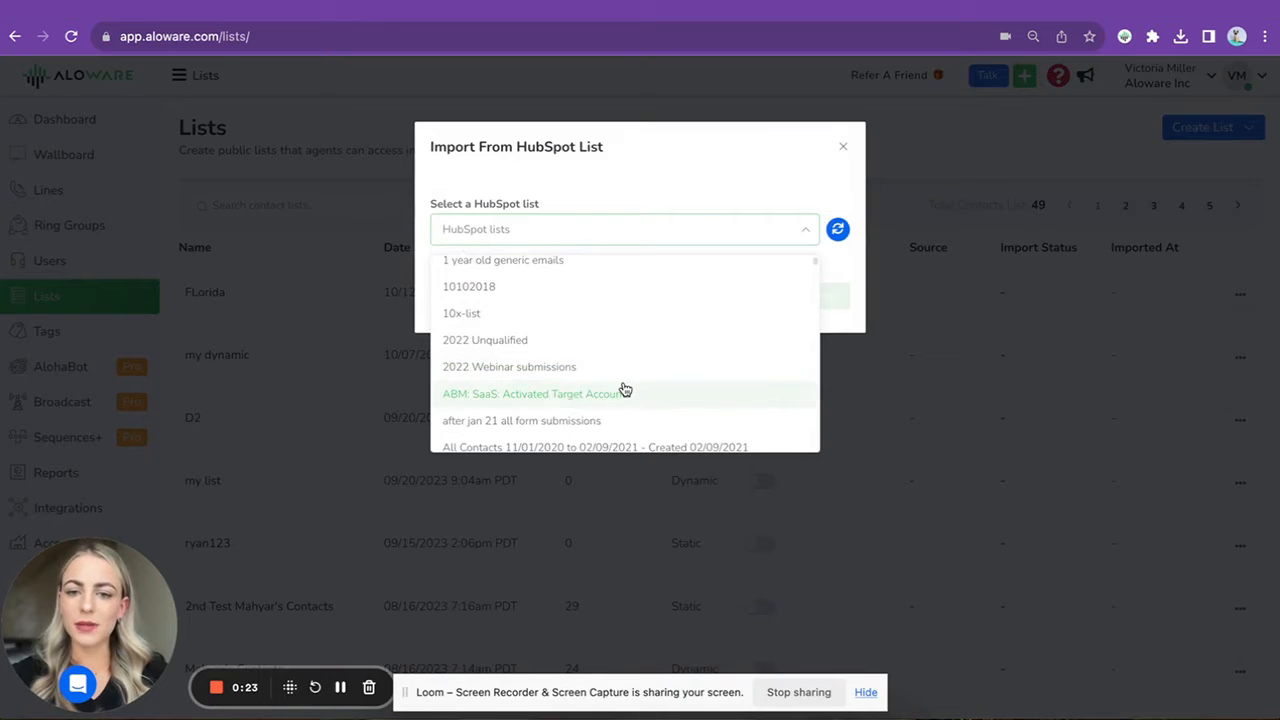
left_click(533, 393)
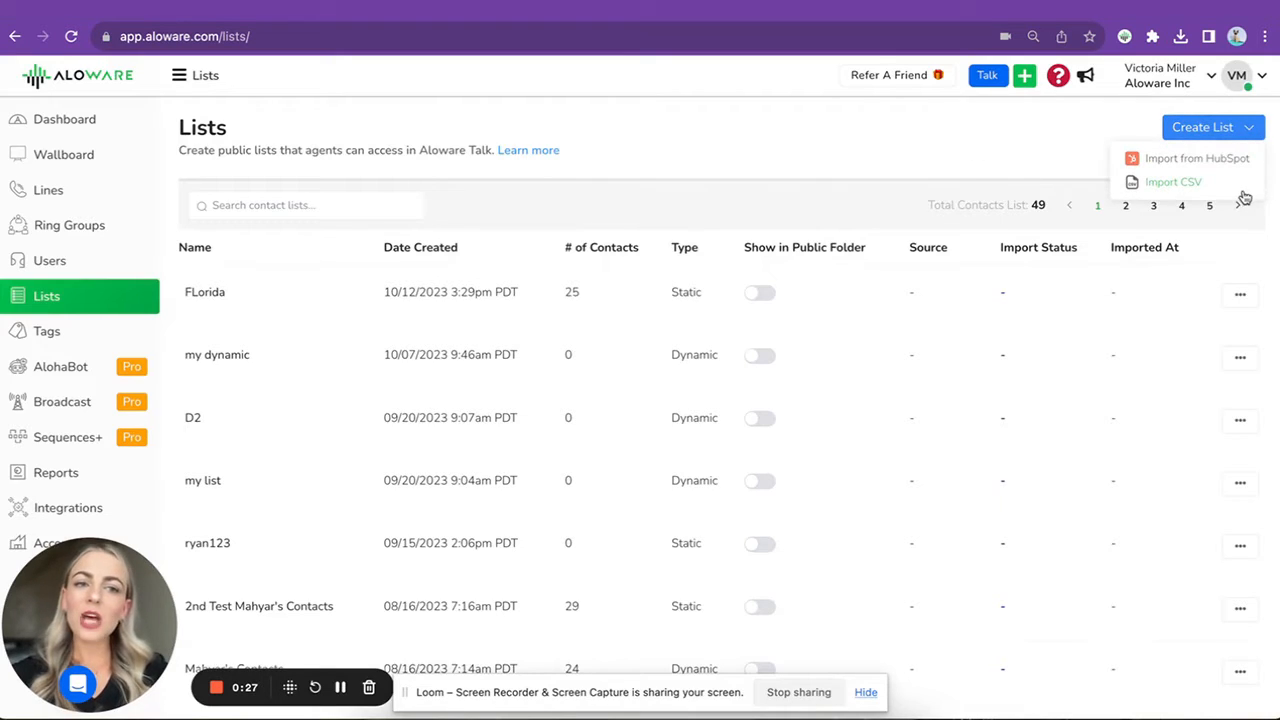
- Choose Import CSV to launch the Import Wizard and accept the DNC Agreement
left_click(1173, 181)
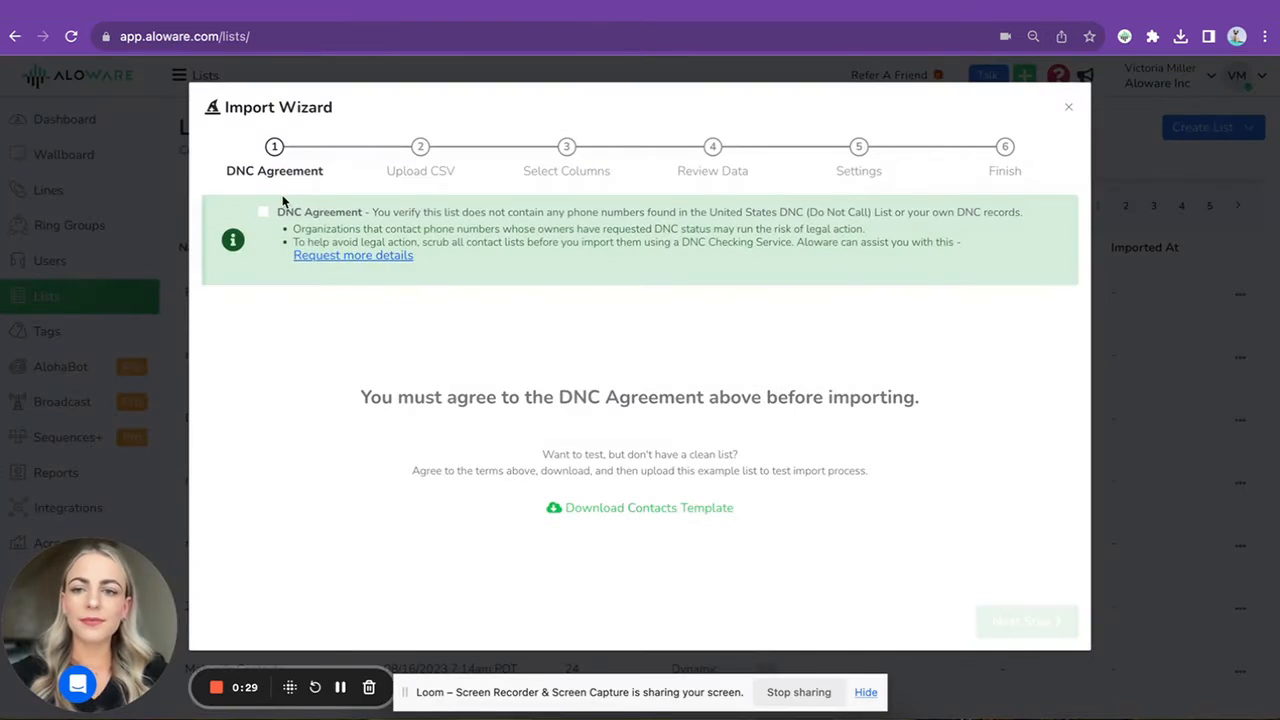
mouse_move(293, 228)
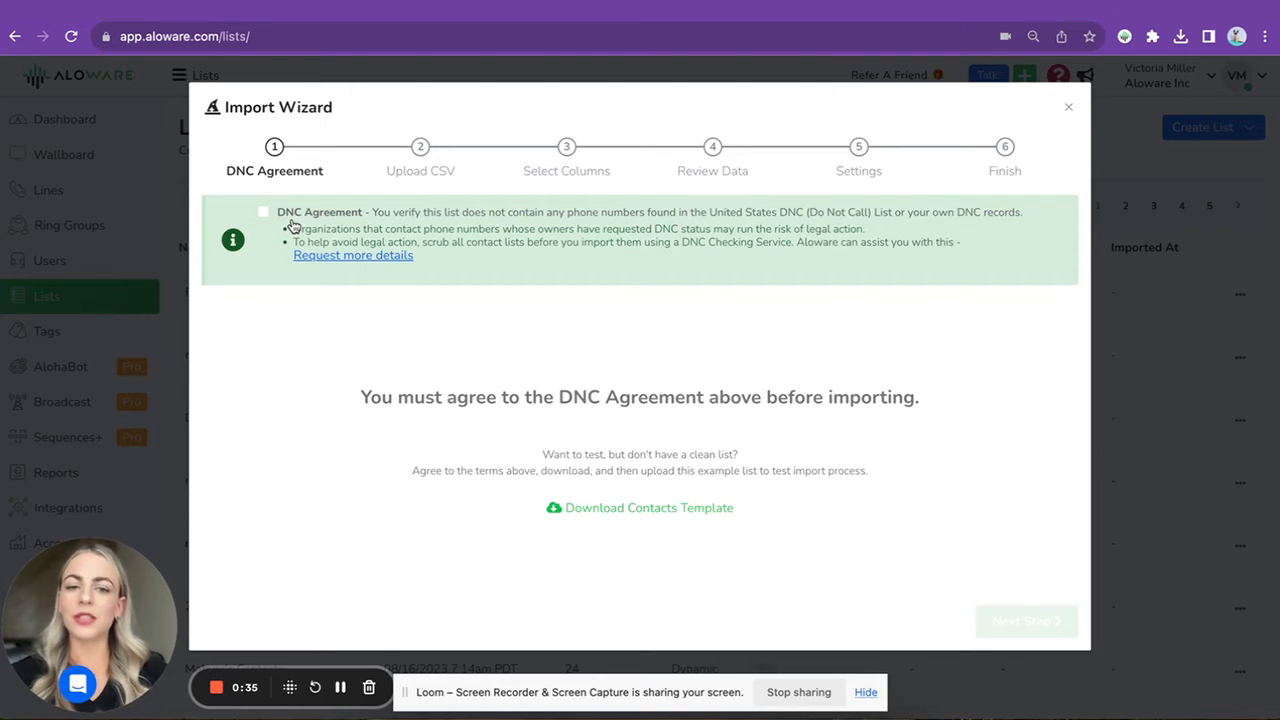
left_click(263, 211)
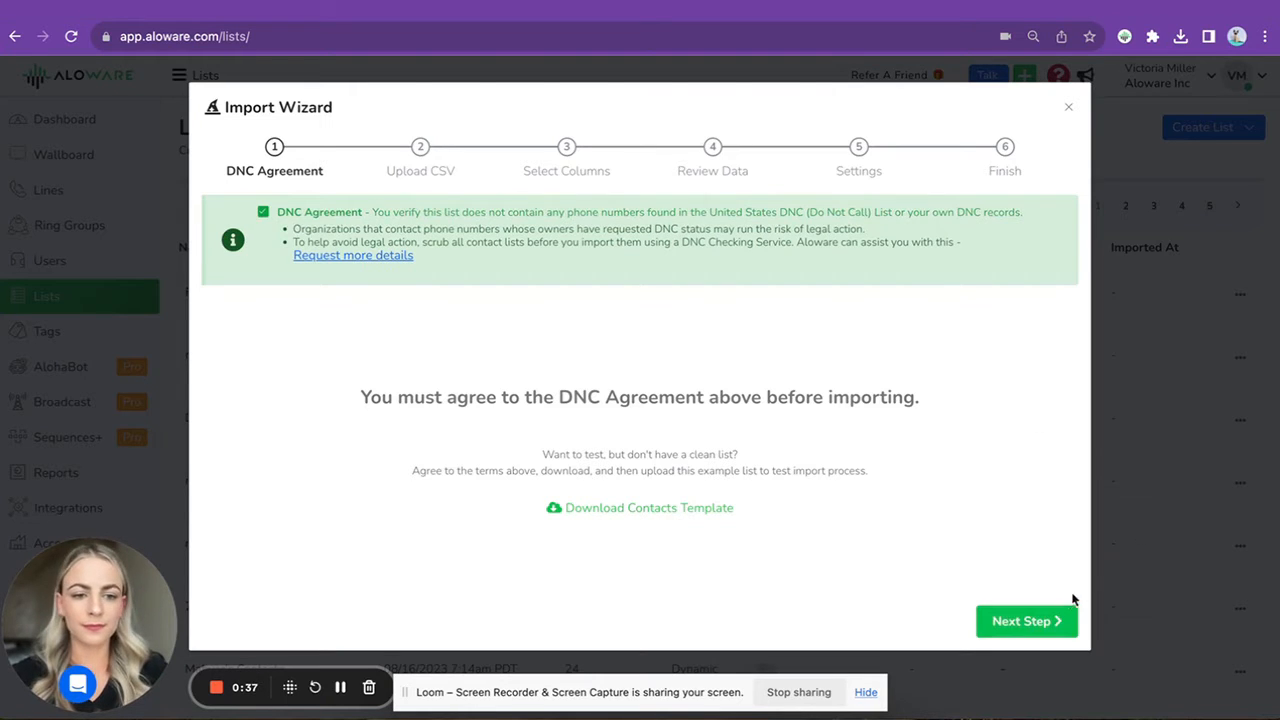
- Upload Contacts-Template.csv from Downloads for column matching
left_click(1026, 620)
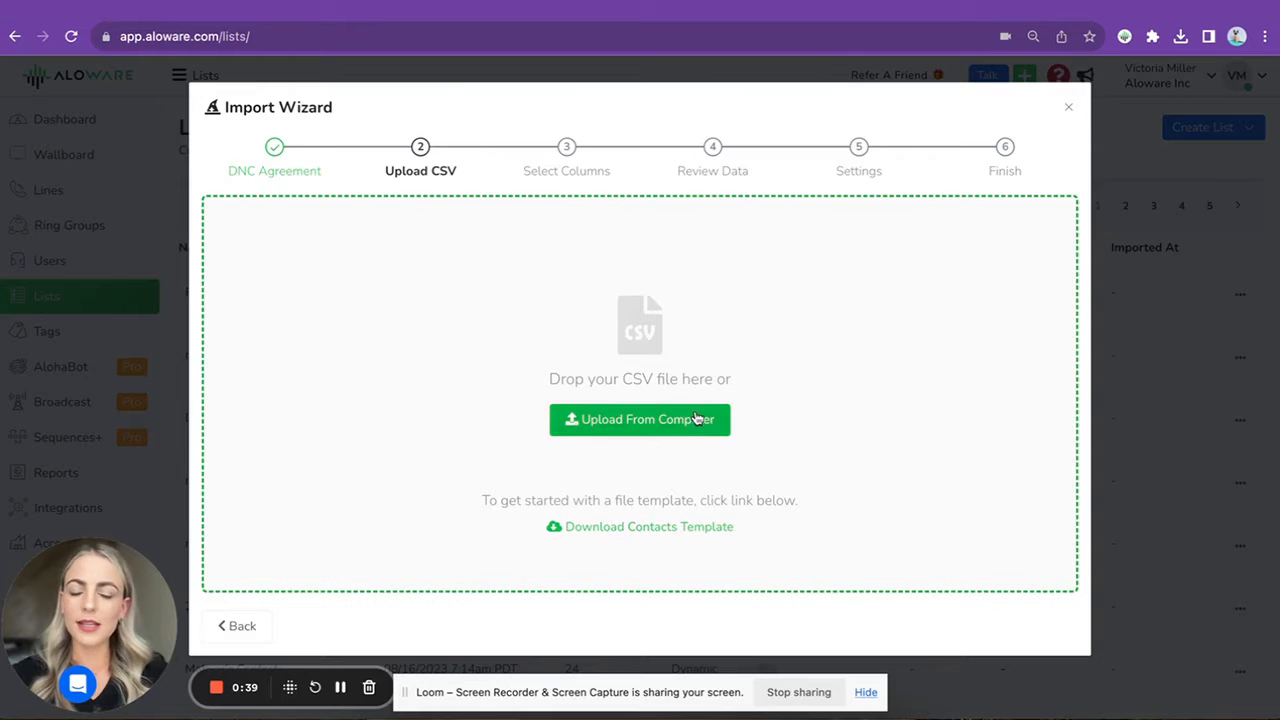
left_click(639, 419)
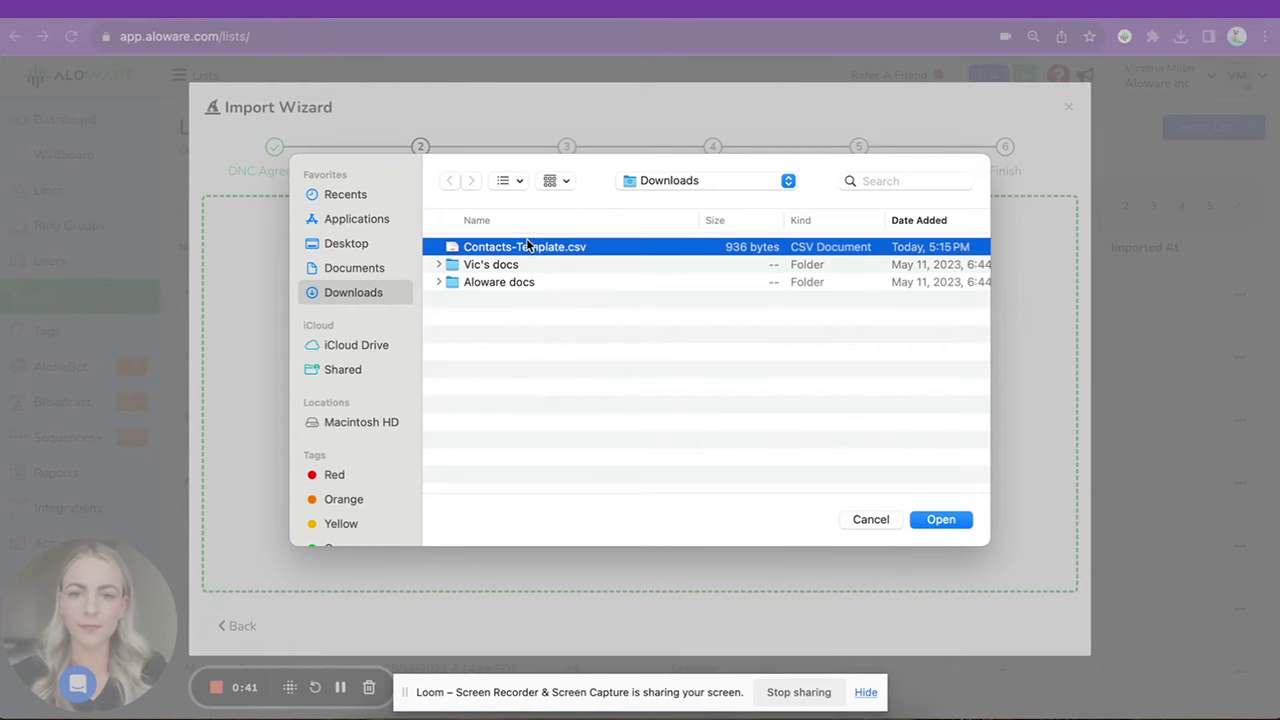
left_click(941, 519)
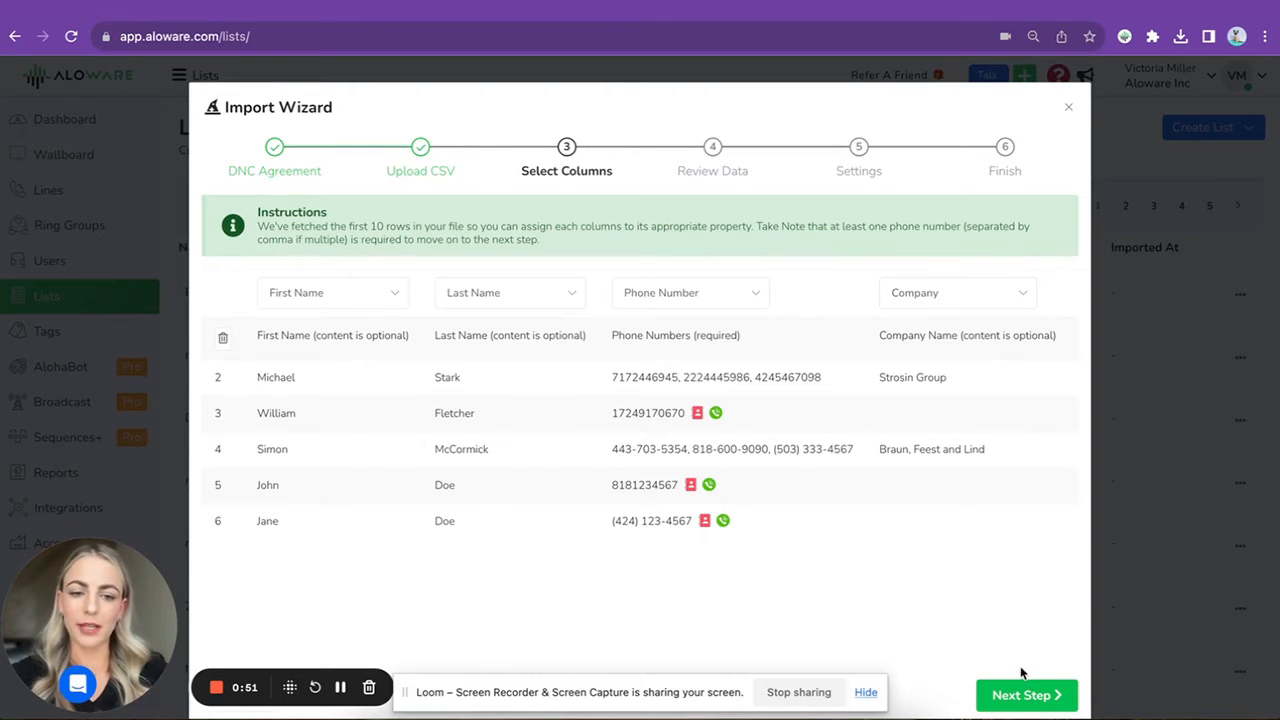
- Accept the column matching and data review, advancing to the Settings step
left_click(1026, 694)
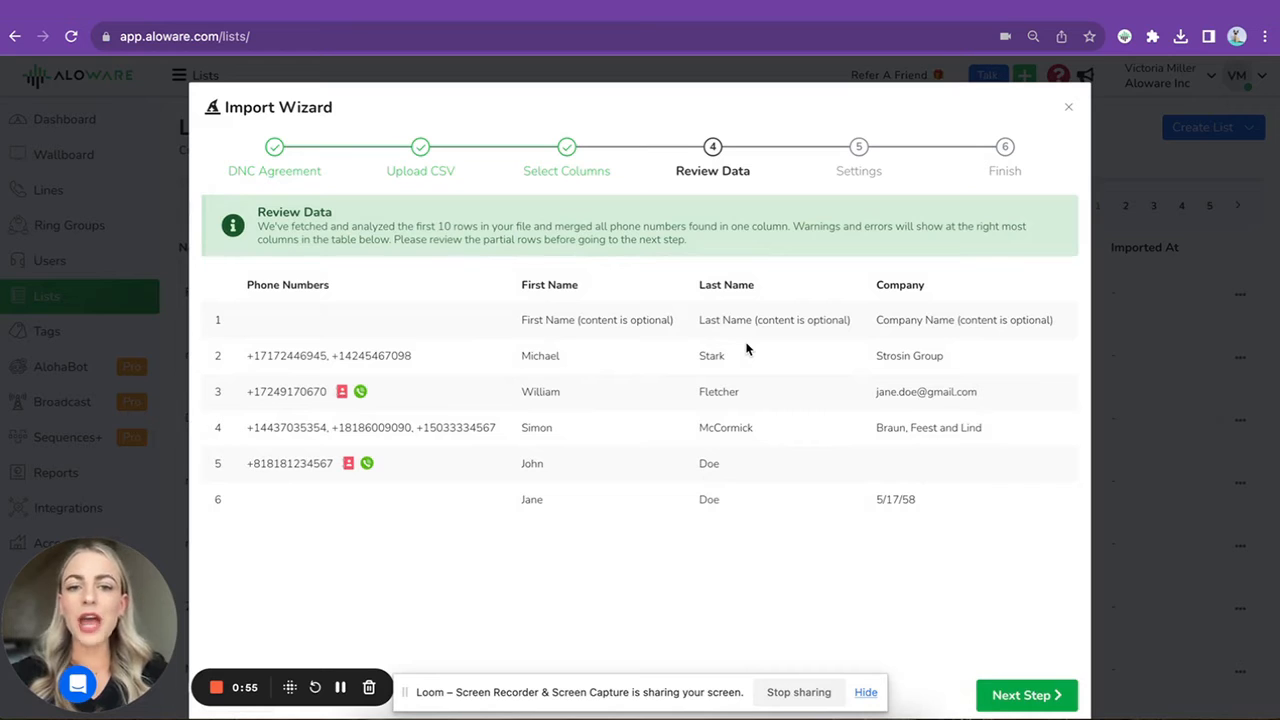
mouse_move(988, 613)
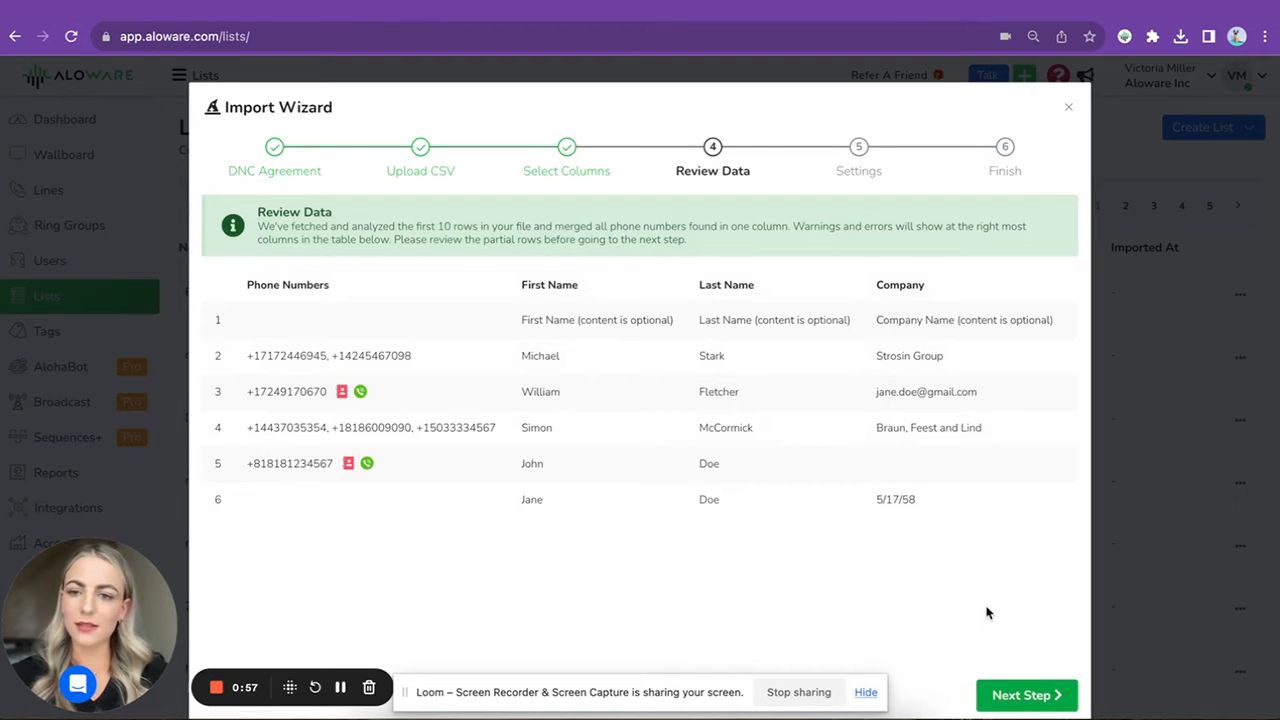
left_click(1026, 694)
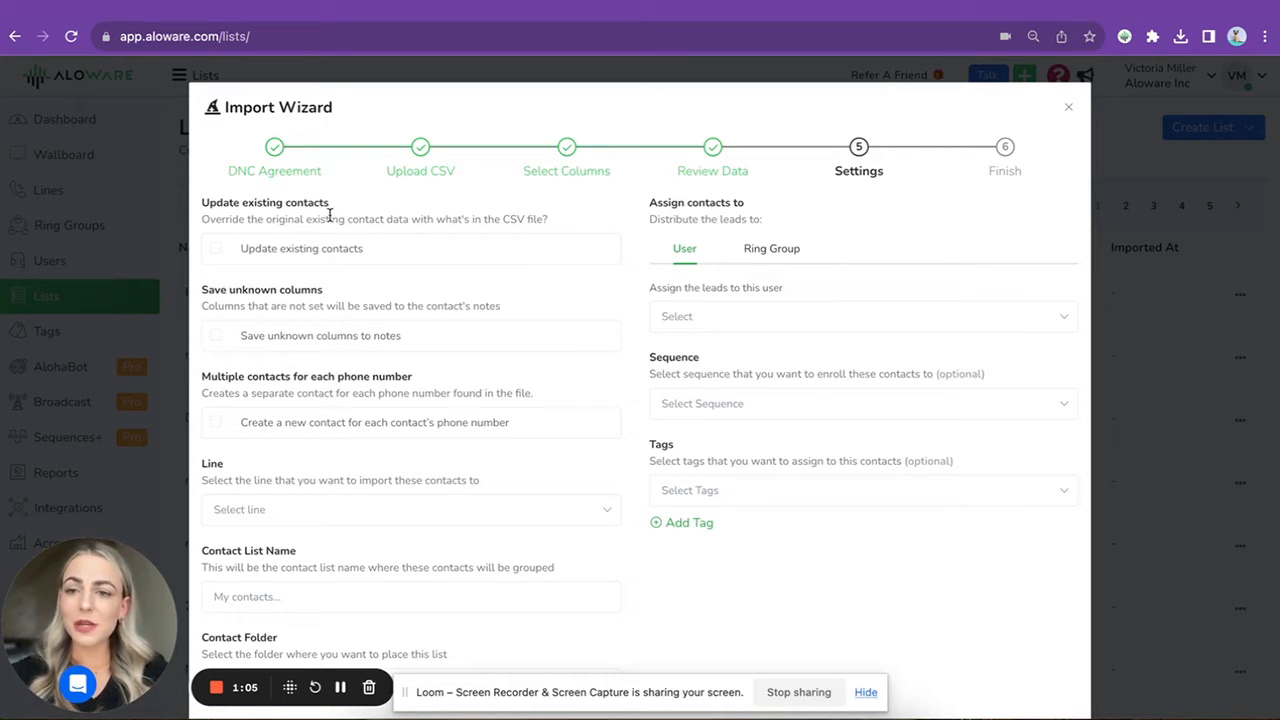
double_click(290, 202)
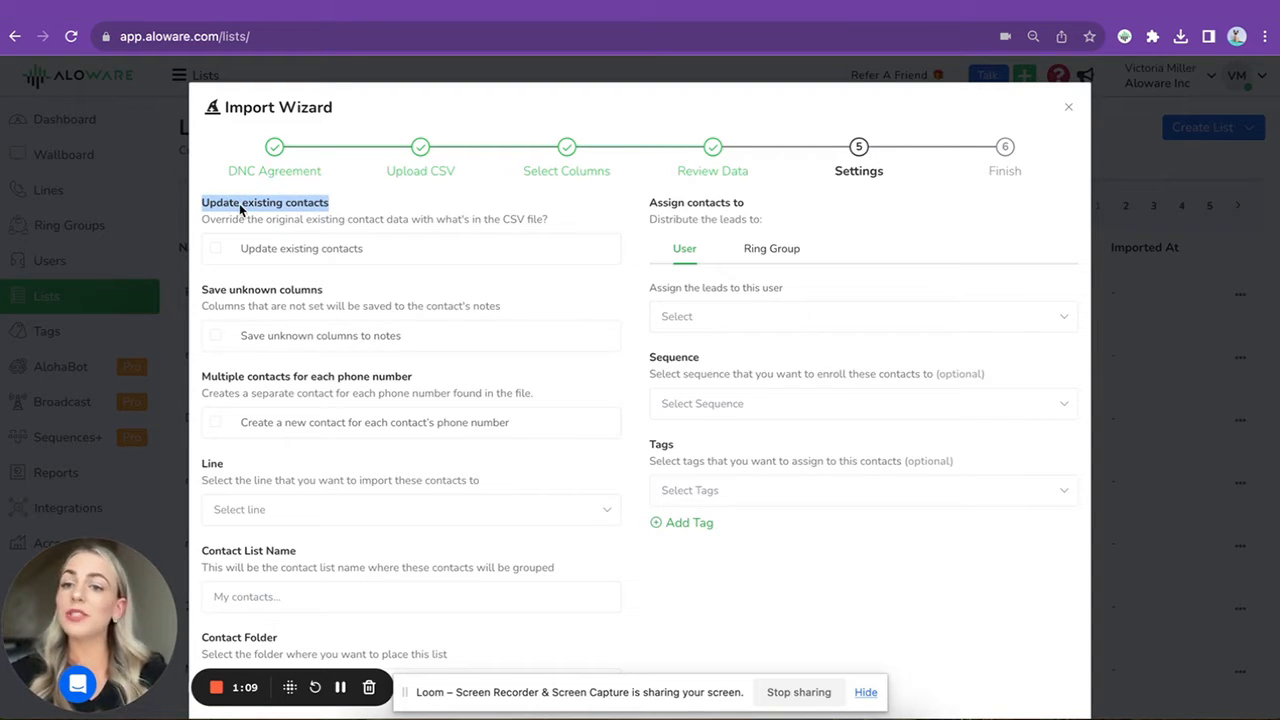
mouse_move(283, 305)
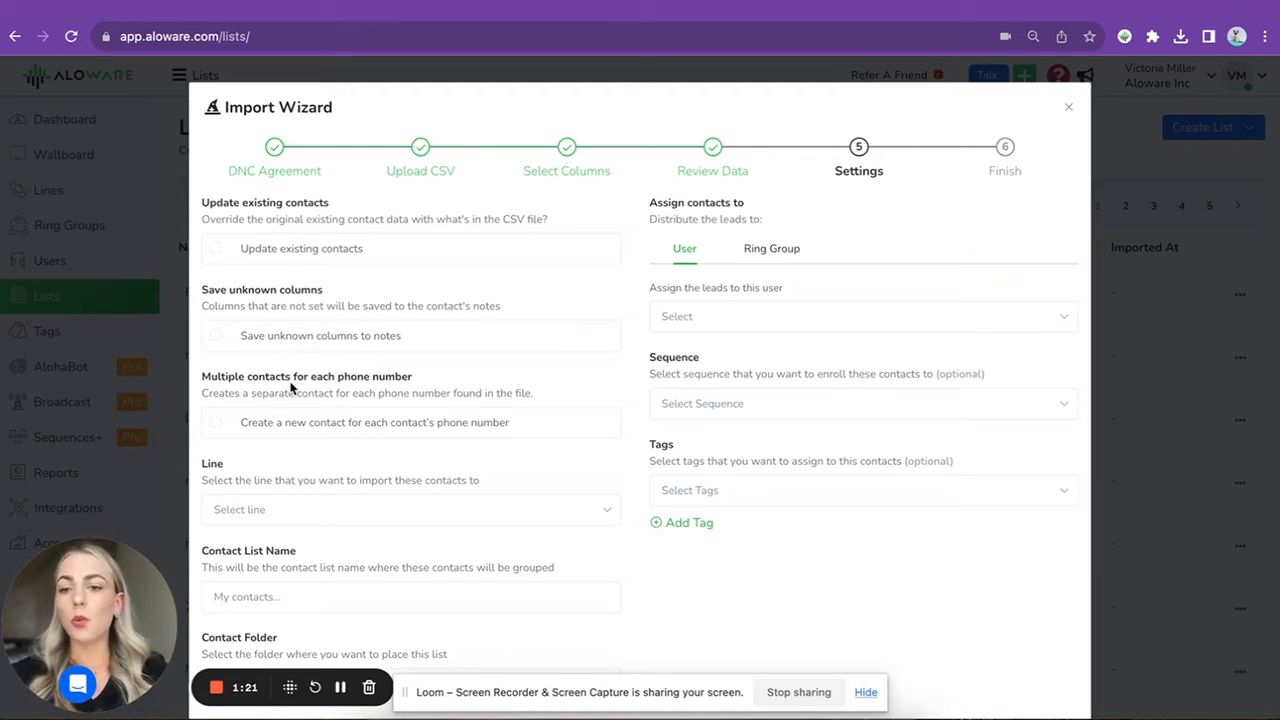
mouse_move(296, 406)
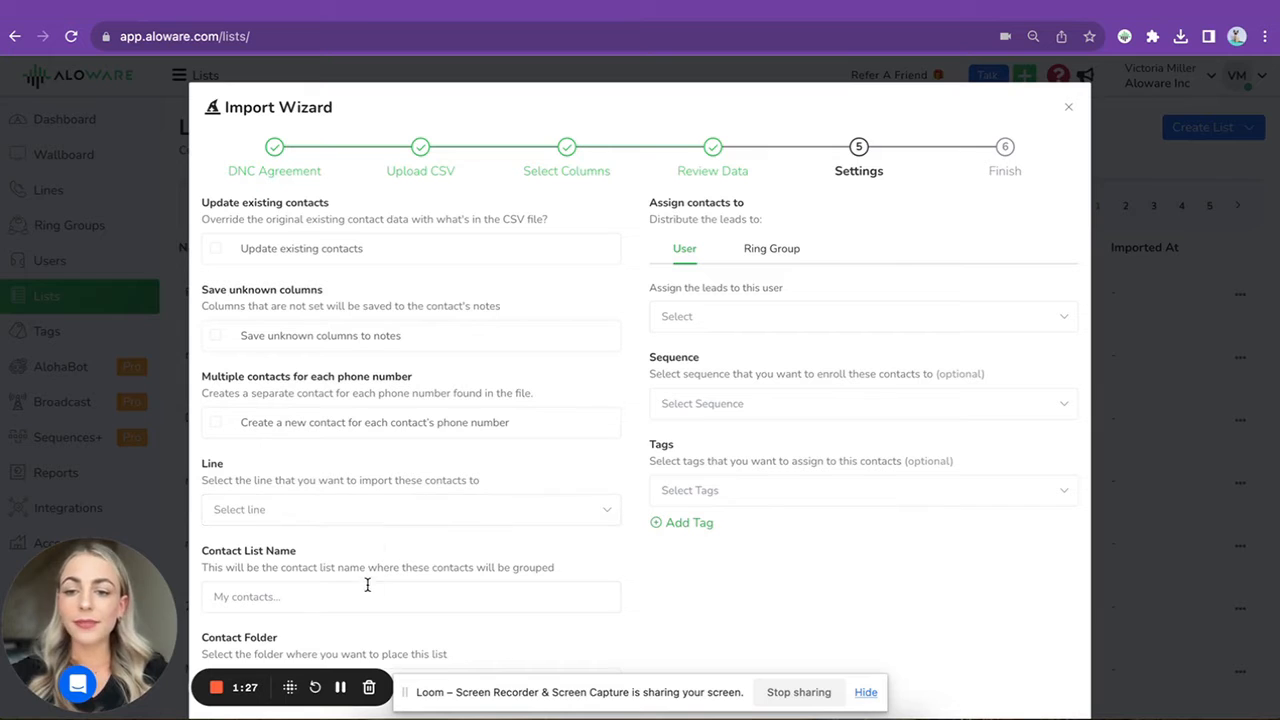
- Name the contact list 'Victoria Test' and search 'Victoria' in the Contact Folder box
type("V")
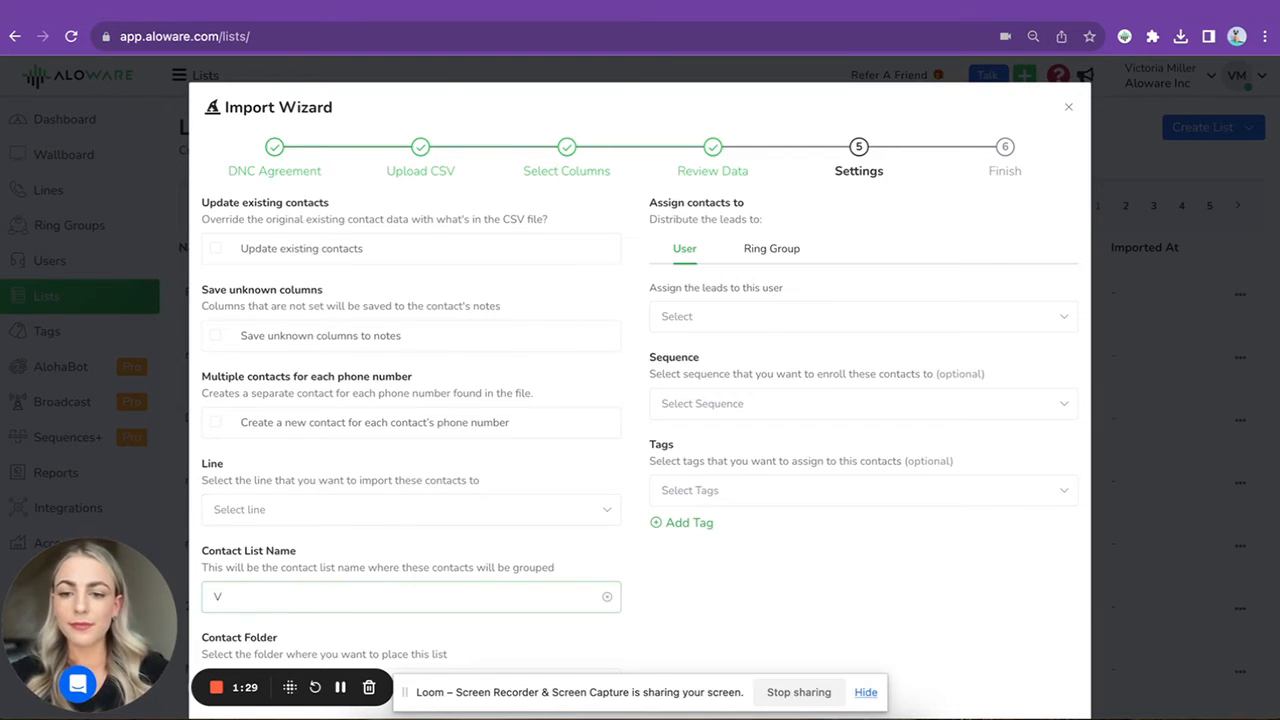
type("ictoria Test")
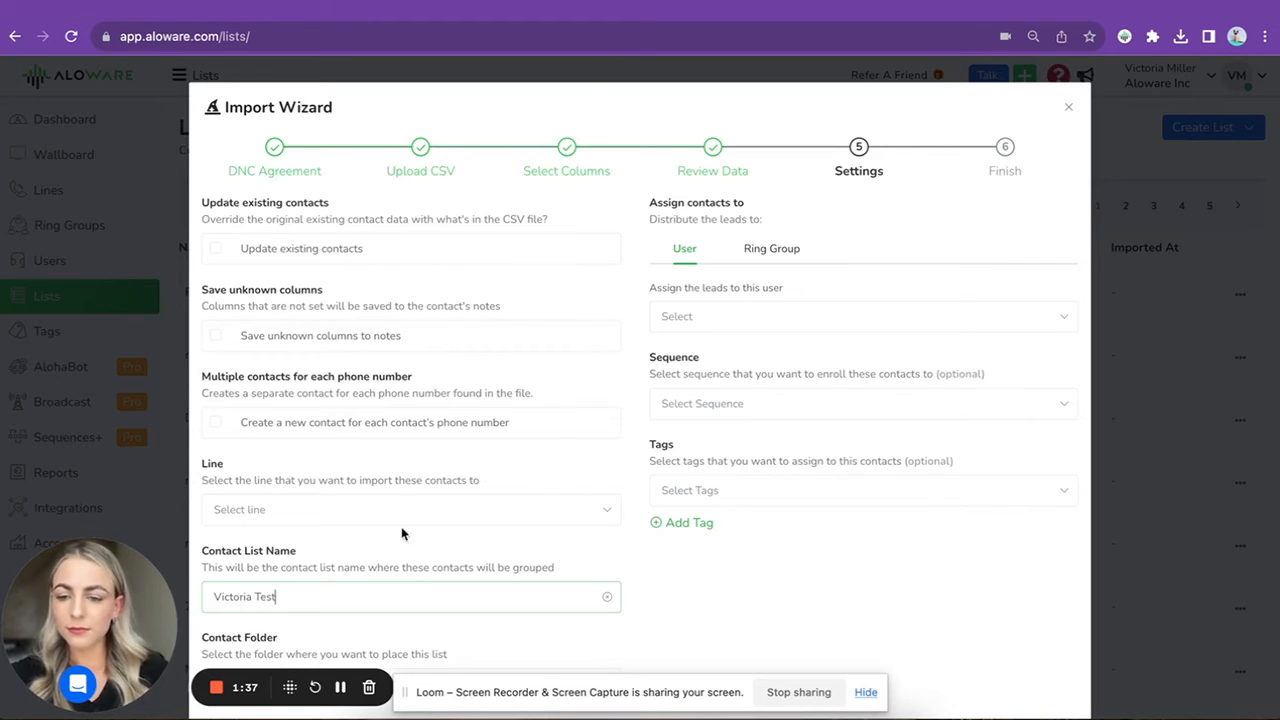
scroll("down", 3)
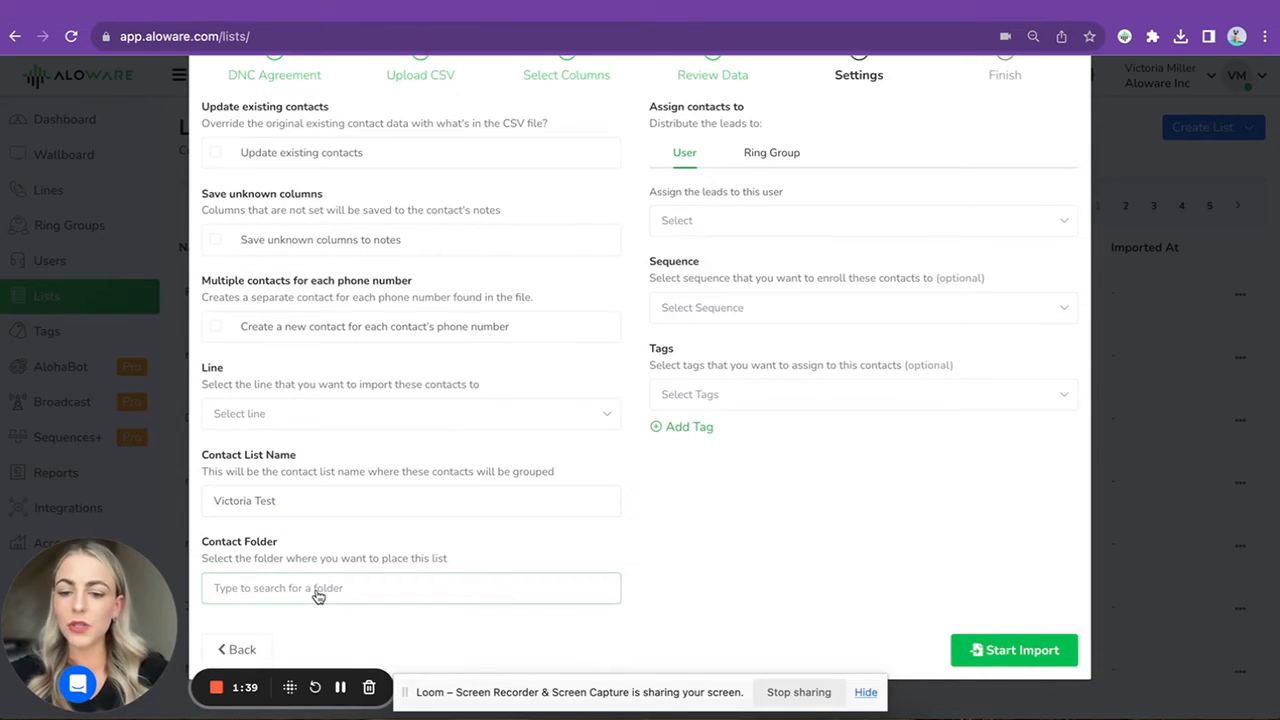
type("Victoria Test")
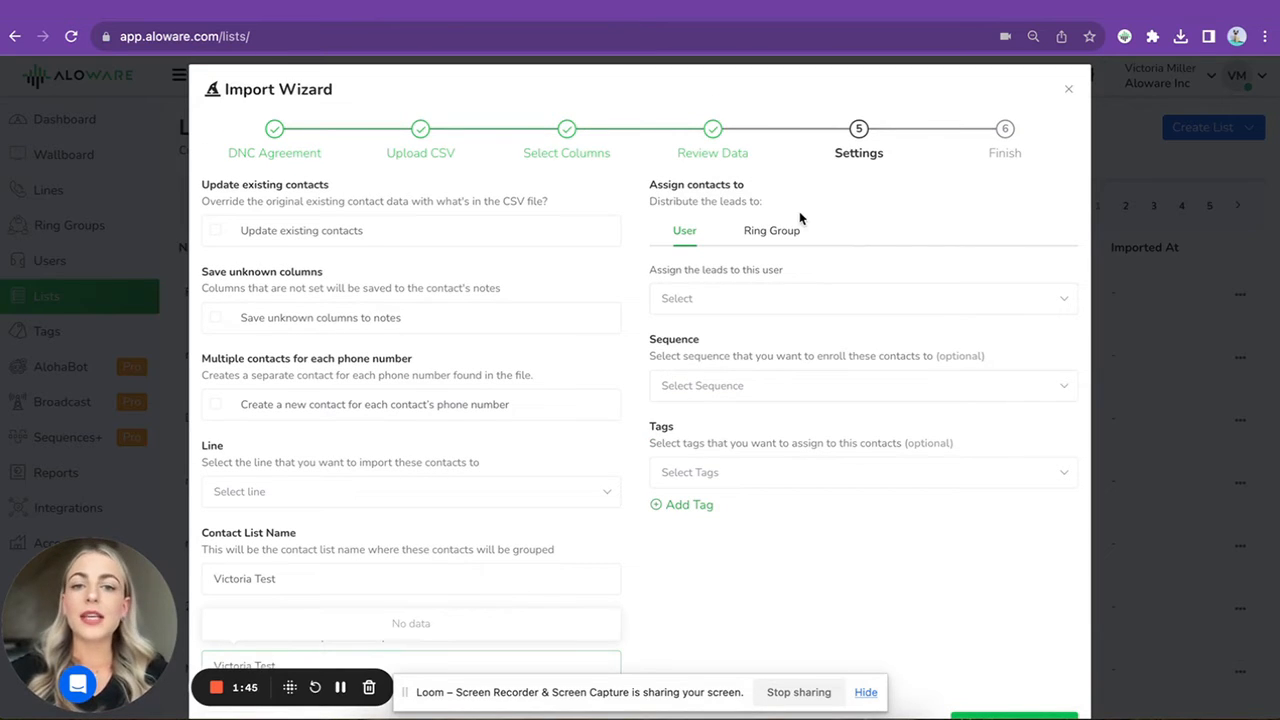
left_click(863, 298)
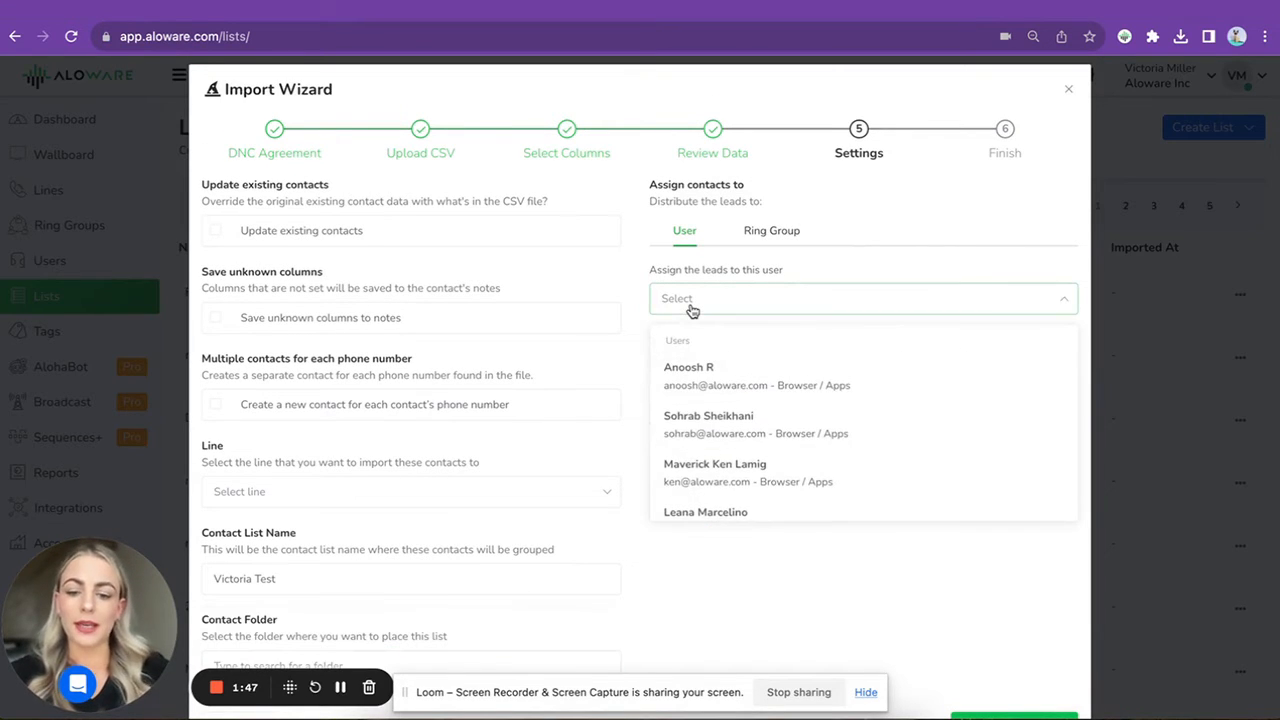
left_click(690, 312)
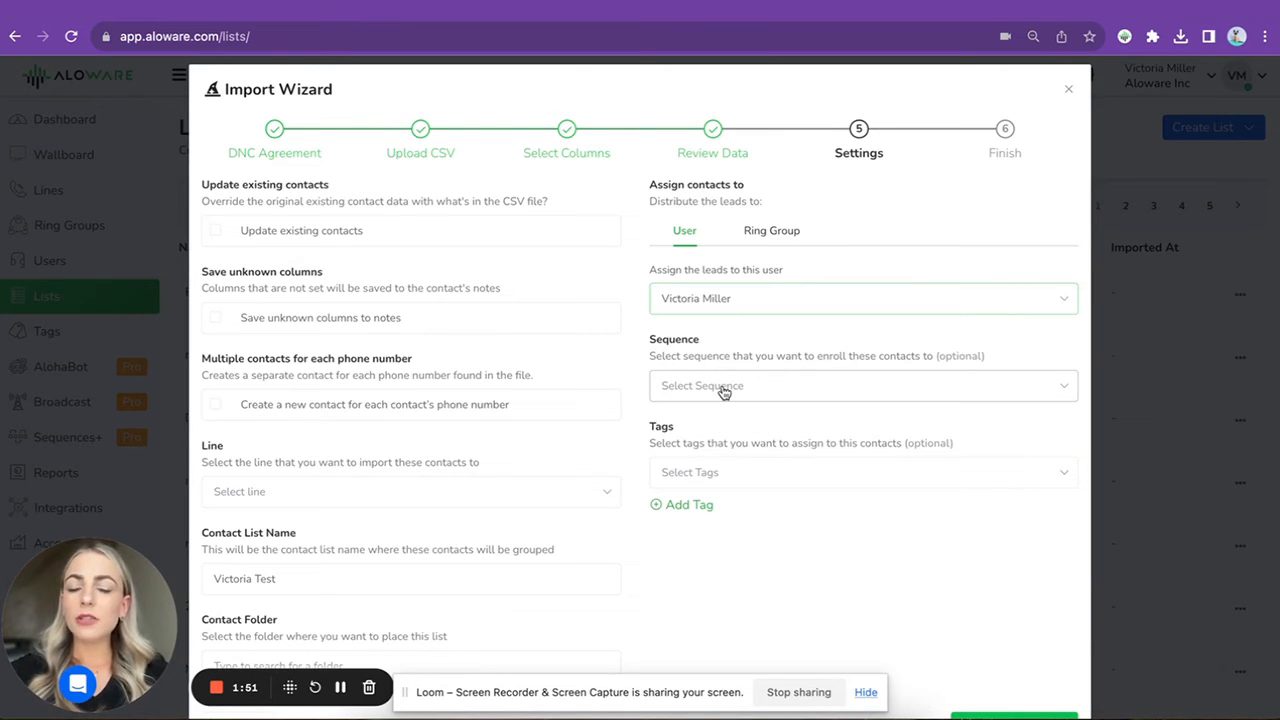
mouse_move(728, 395)
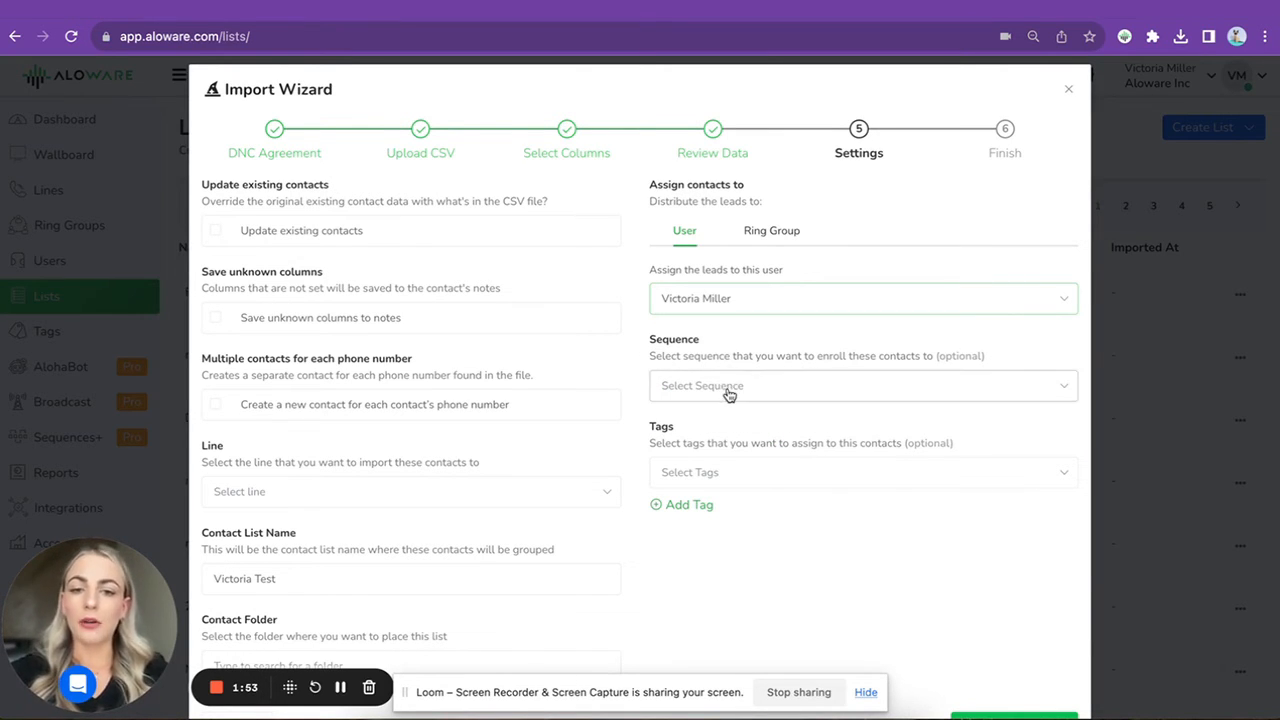
left_click(862, 386)
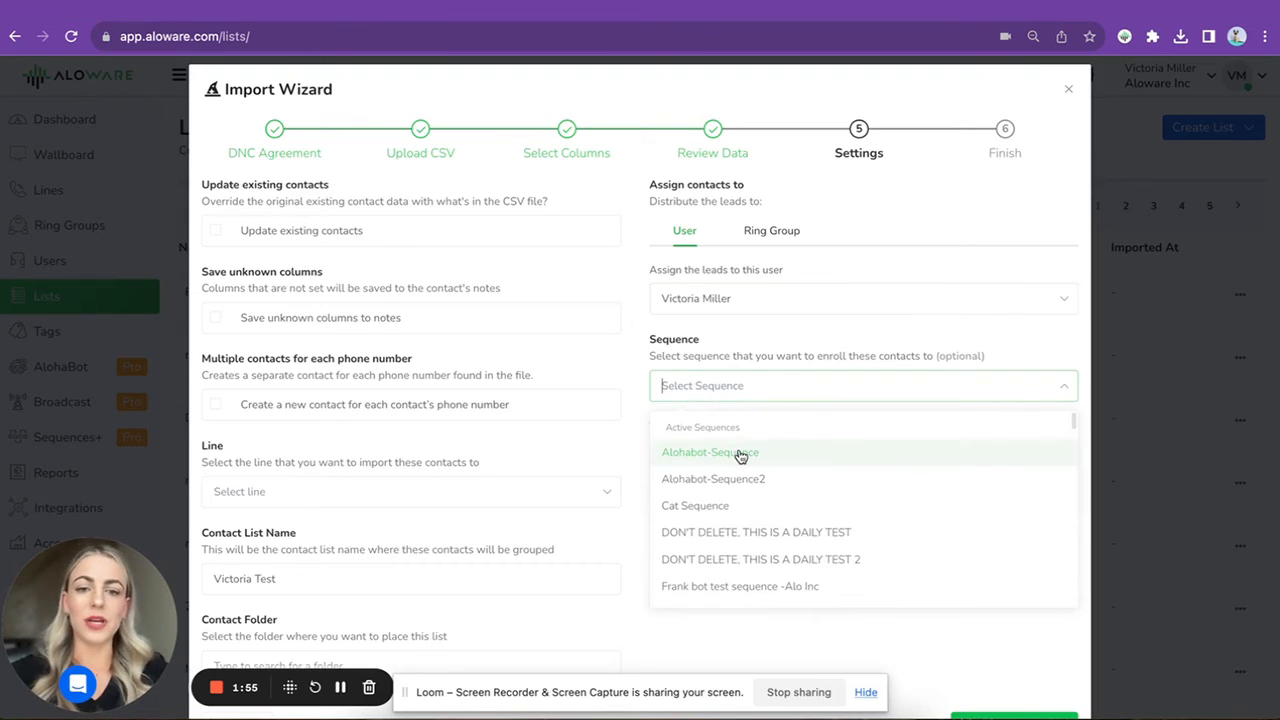
left_click(710, 452)
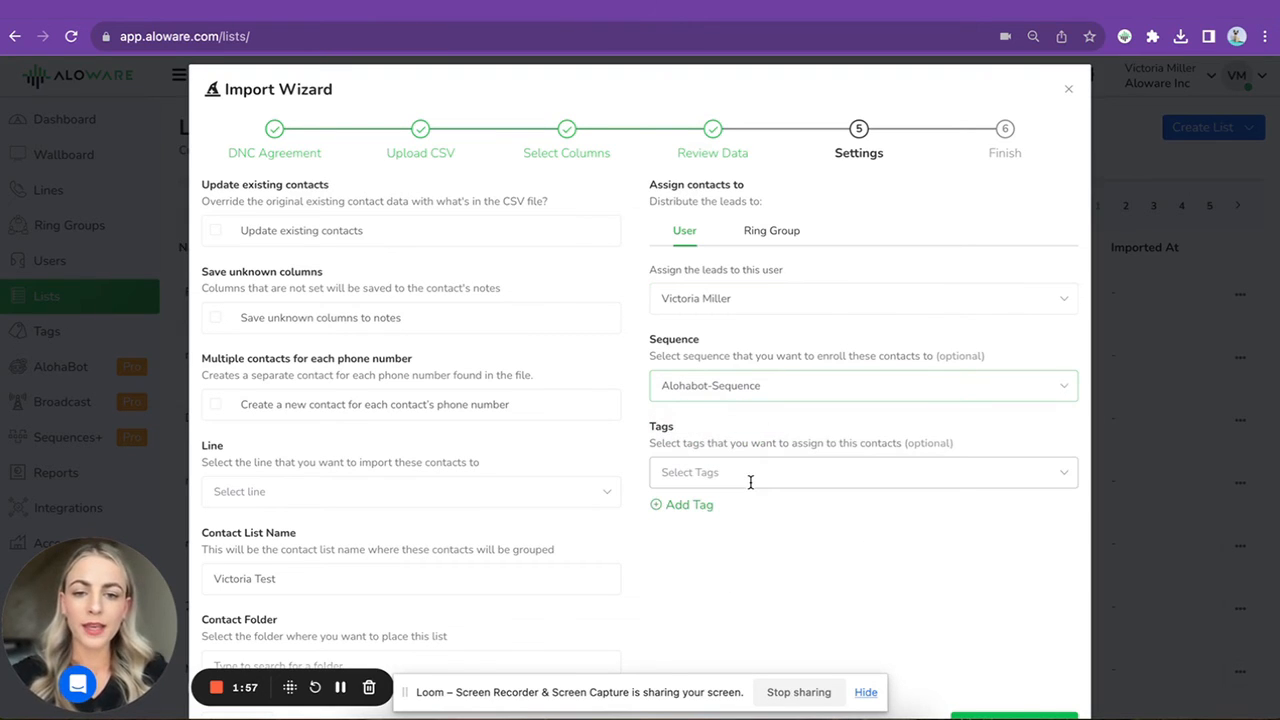
type("Test")
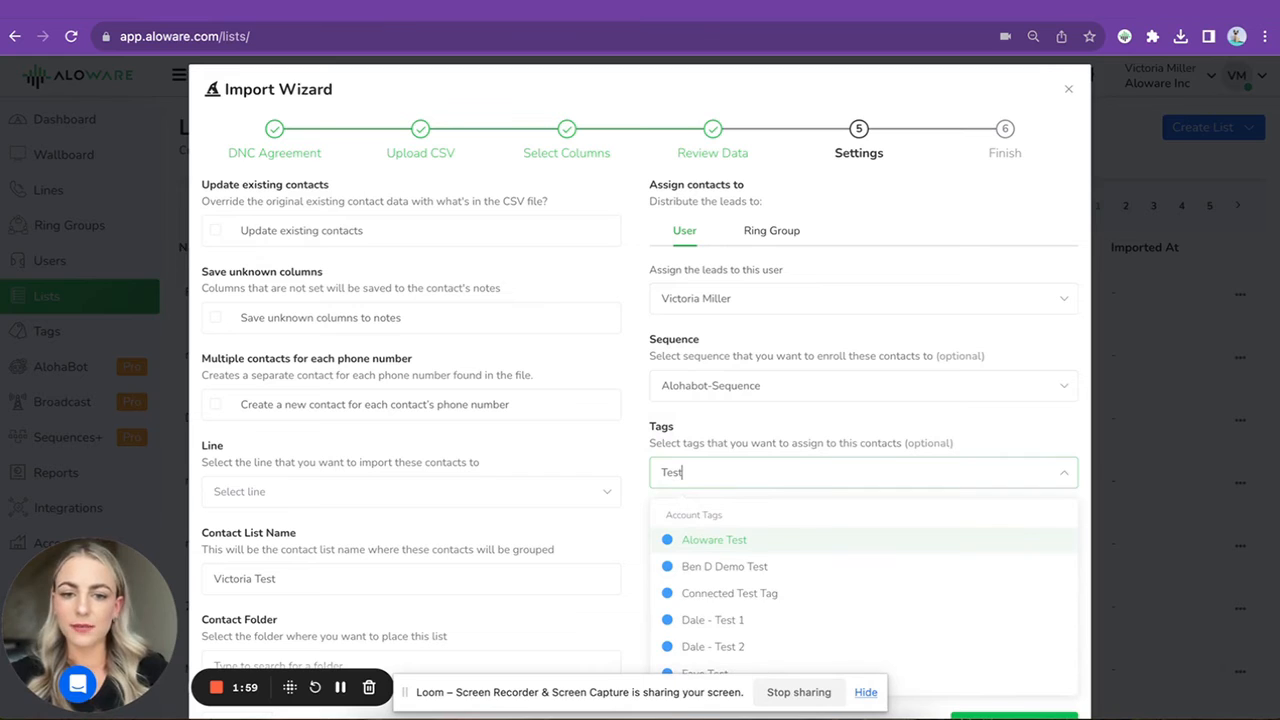
left_click(714, 539)
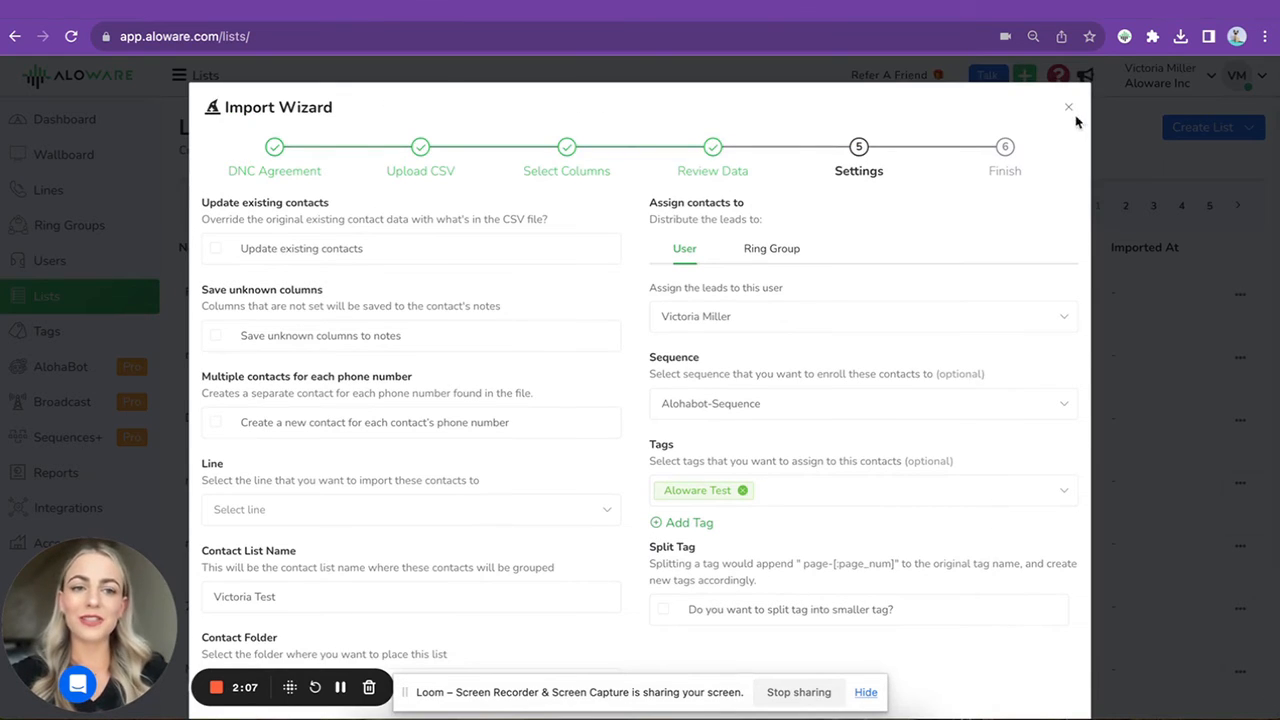
- Close the Import Wizard and show the action menu for the FLorida list
left_click(1067, 106)
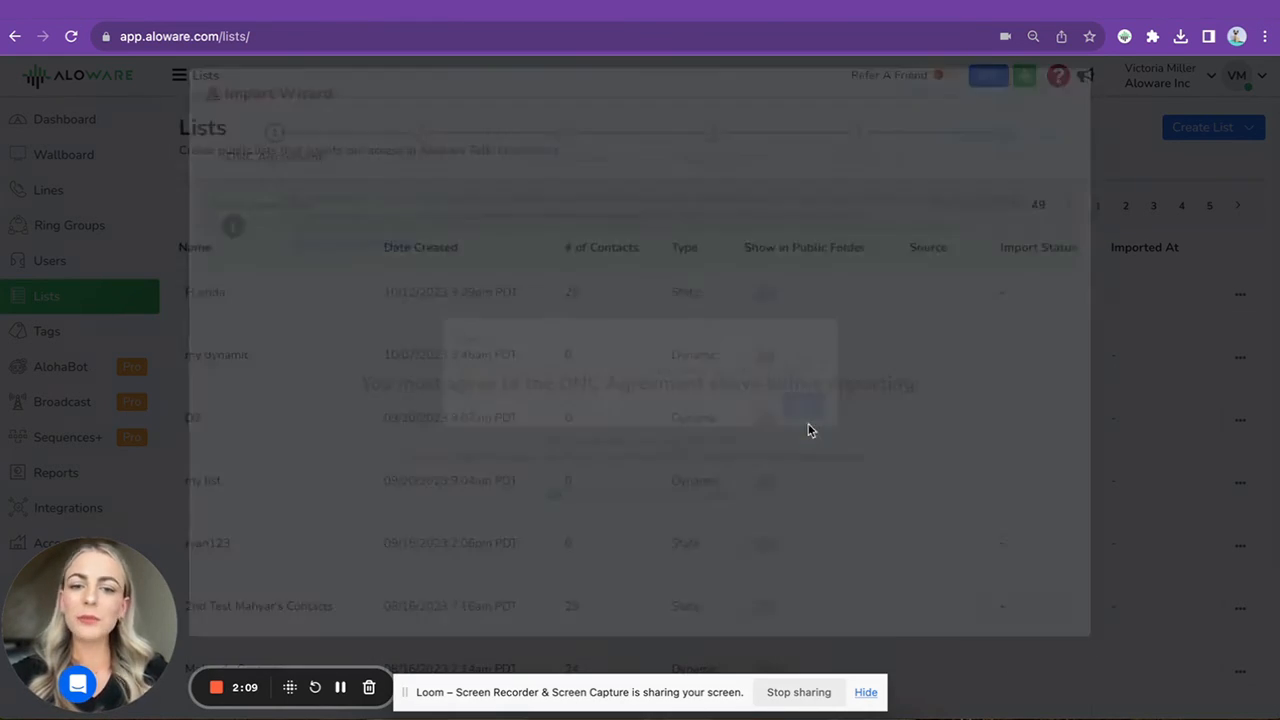
left_click(1239, 293)
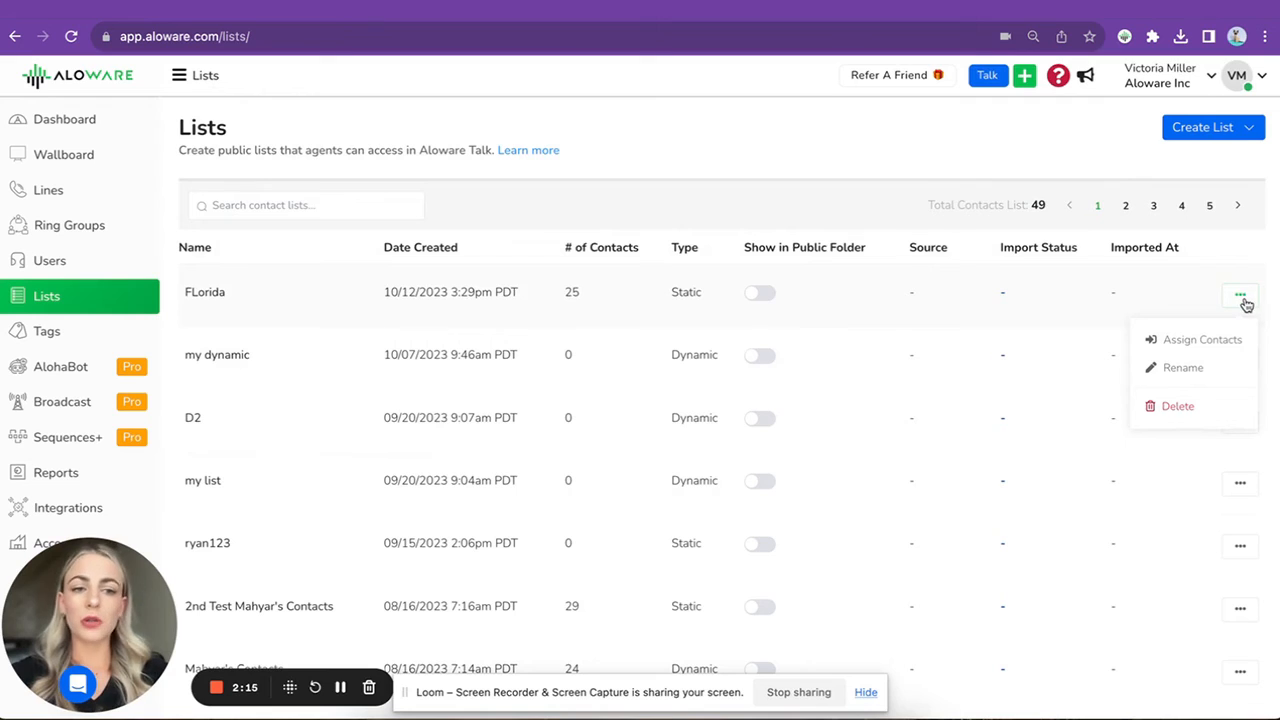
mouse_move(1203, 343)
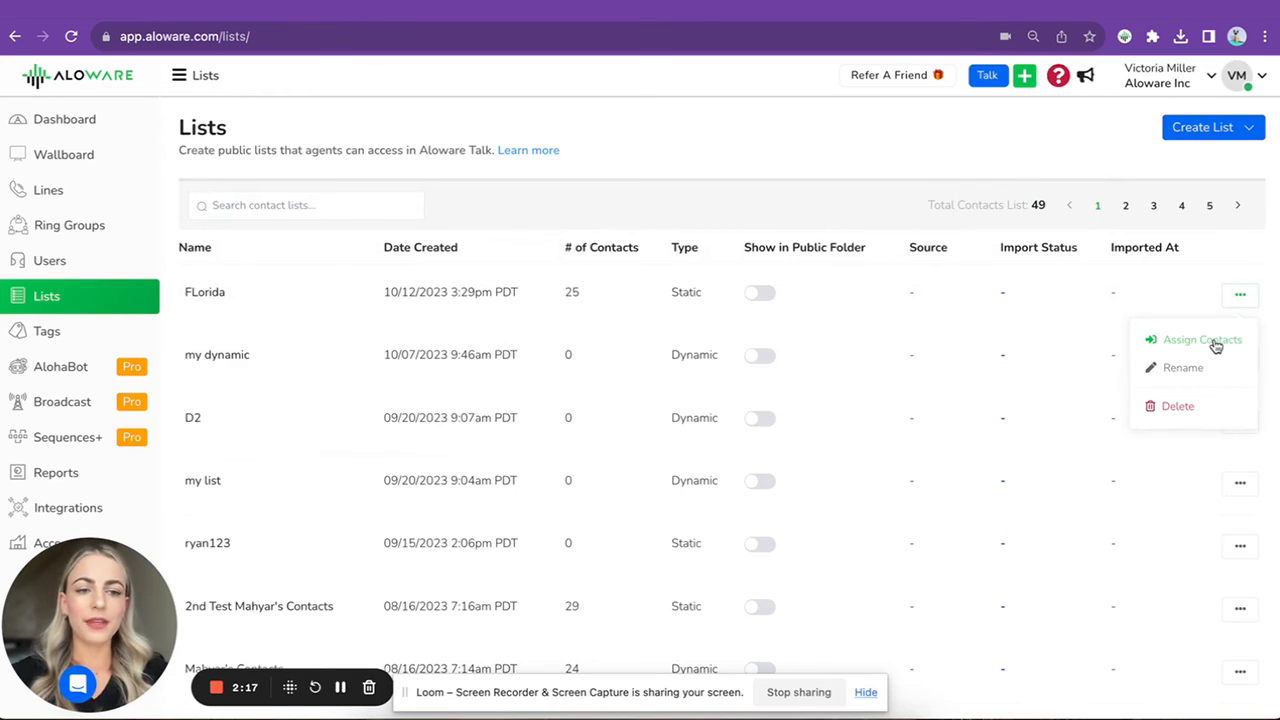
left_click(1204, 339)
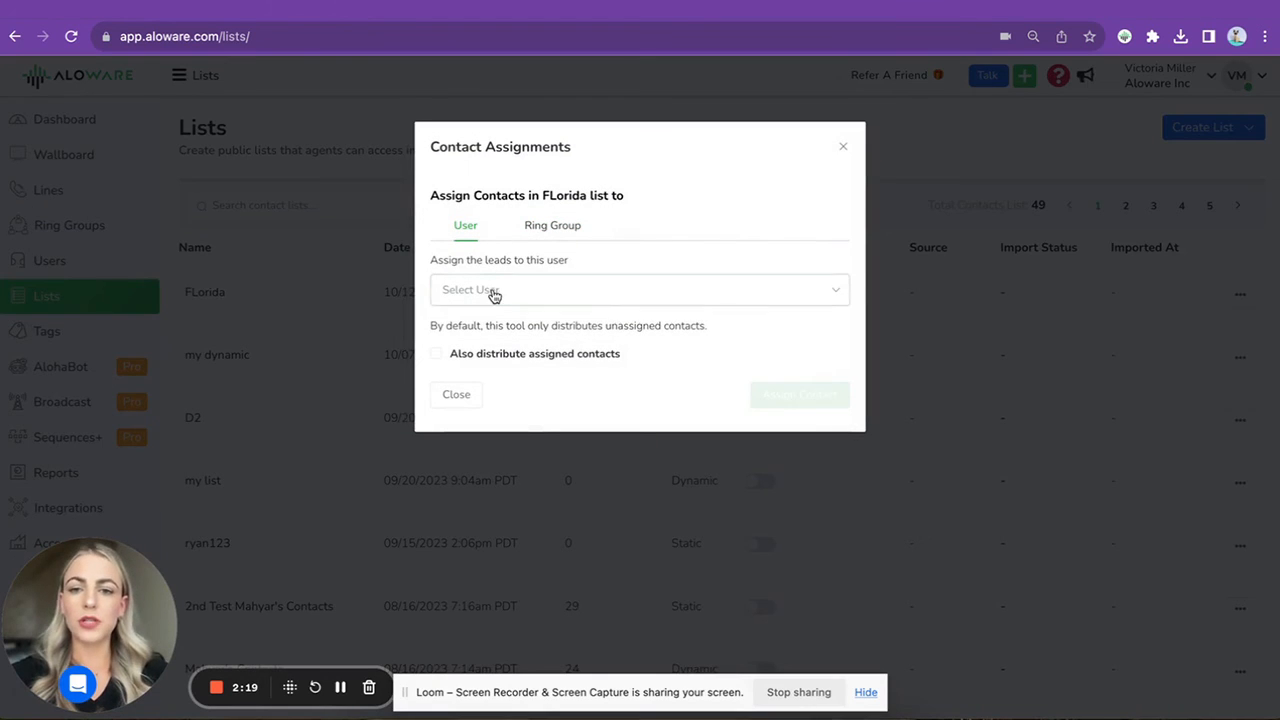
type("Vic")
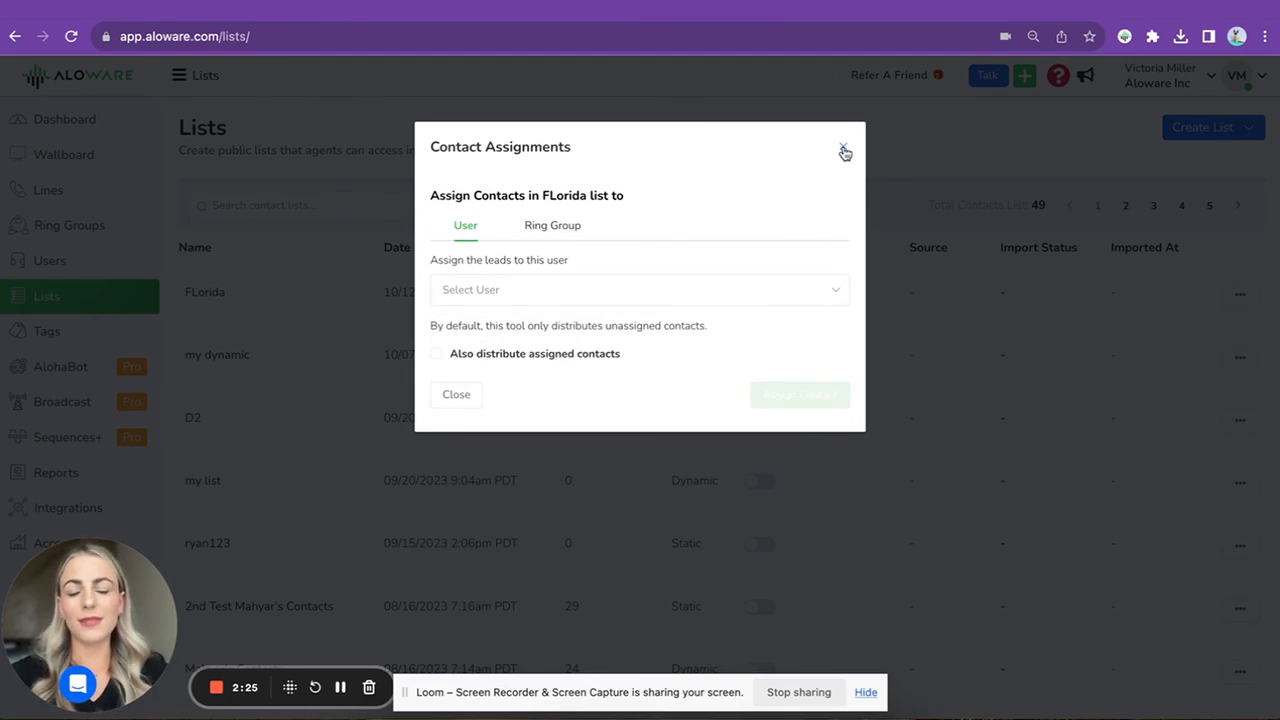
left_click(844, 151)
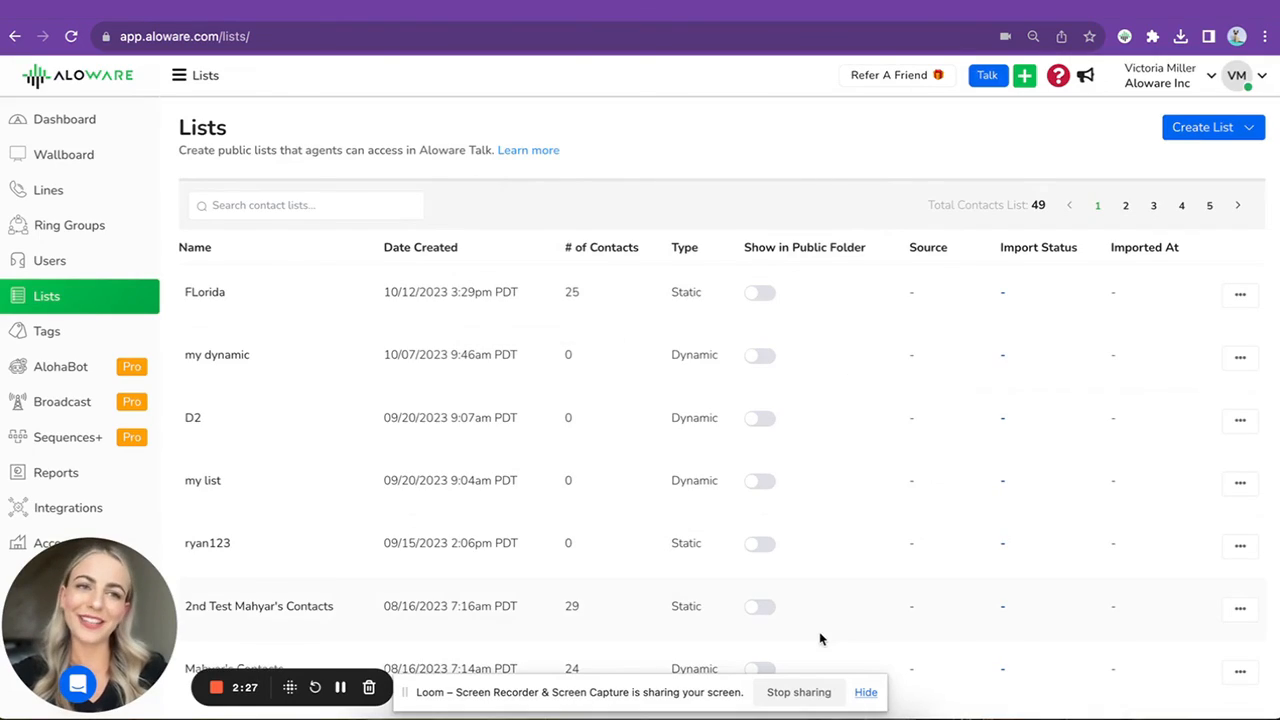